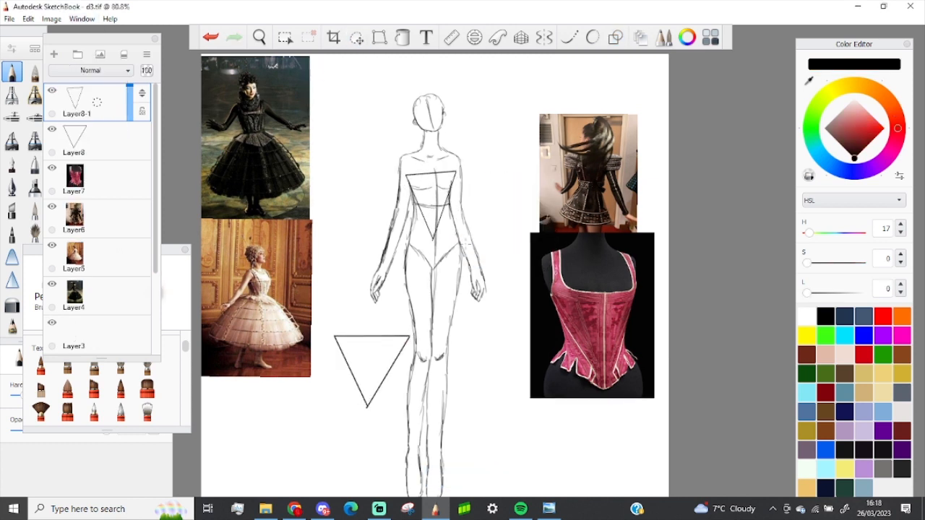
Add a new layer for sketching the dress bodice and caged skirt over the croquis
{"action": "left_click", "coordinate": [357, 37]}
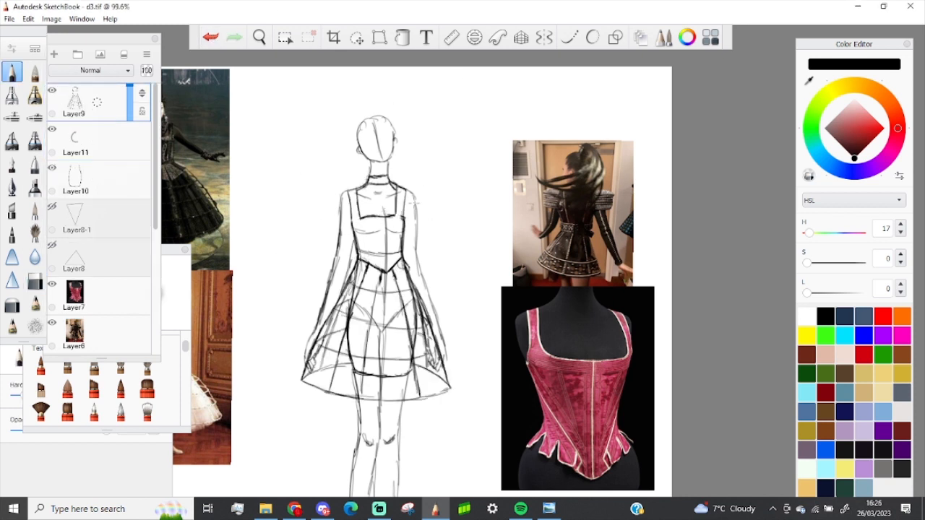
Hide Layer9, add a mesh texture layer and duplicate the patch to cover the skirt
{"action": "left_click", "coordinate": [53, 54]}
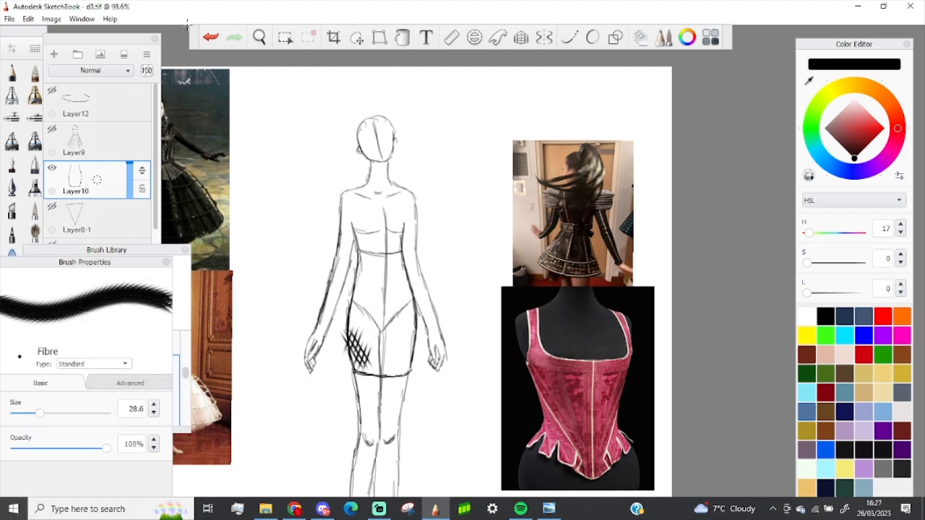
{"action": "left_click", "coordinate": [356, 37]}
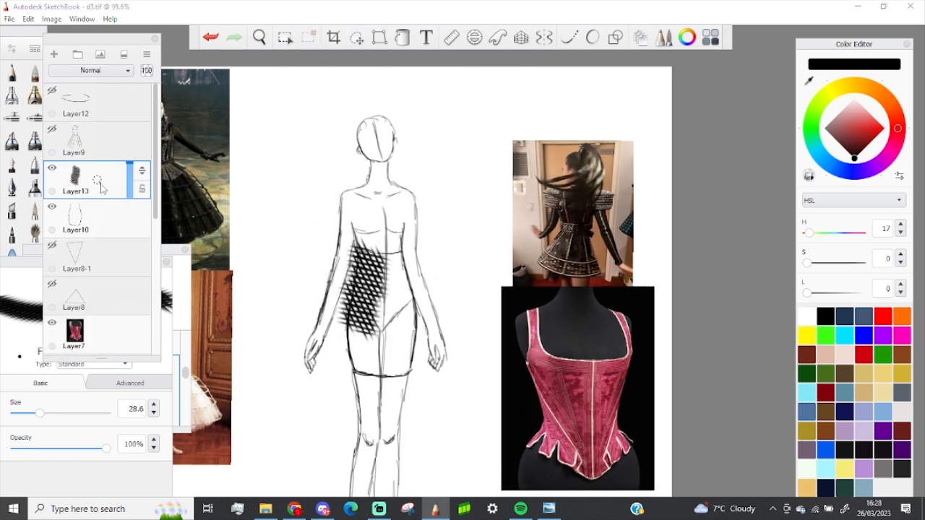
{"action": "left_click", "coordinate": [356, 37]}
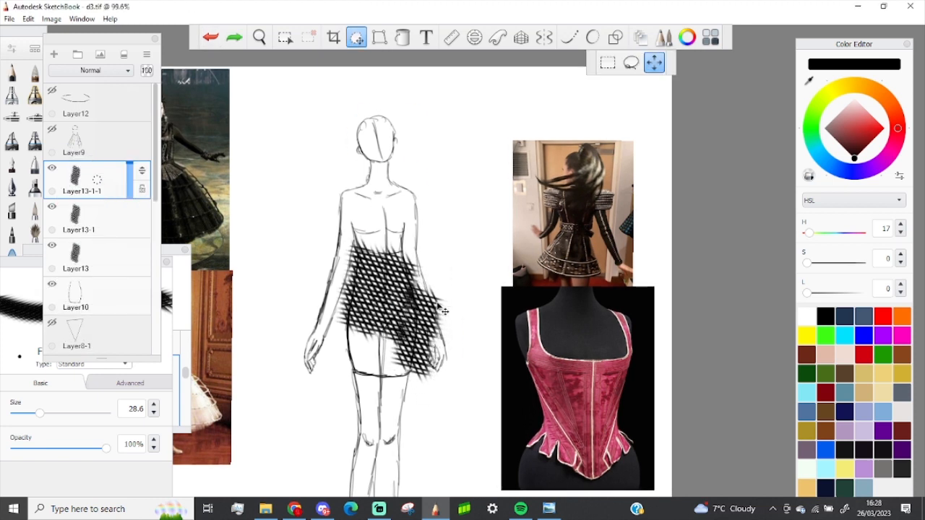
{"action": "left_click", "coordinate": [238, 509]}
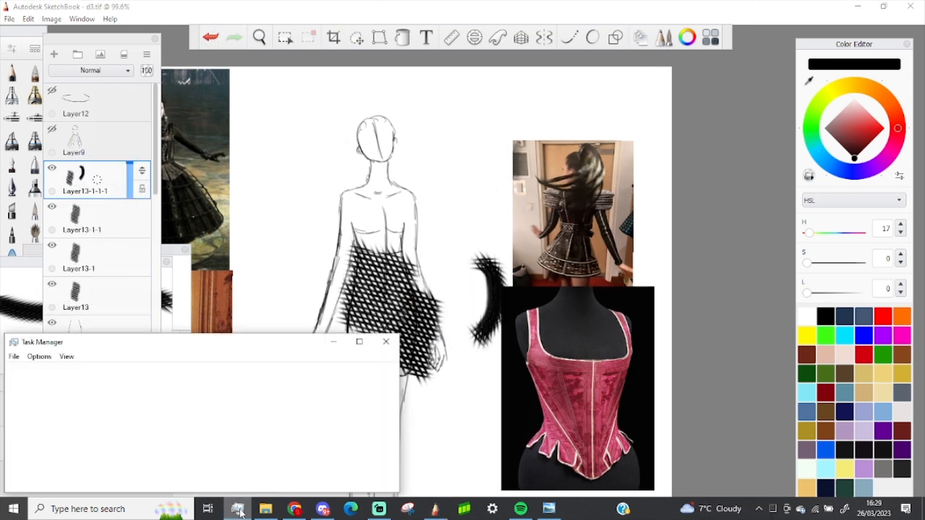
{"action": "left_click", "coordinate": [356, 37]}
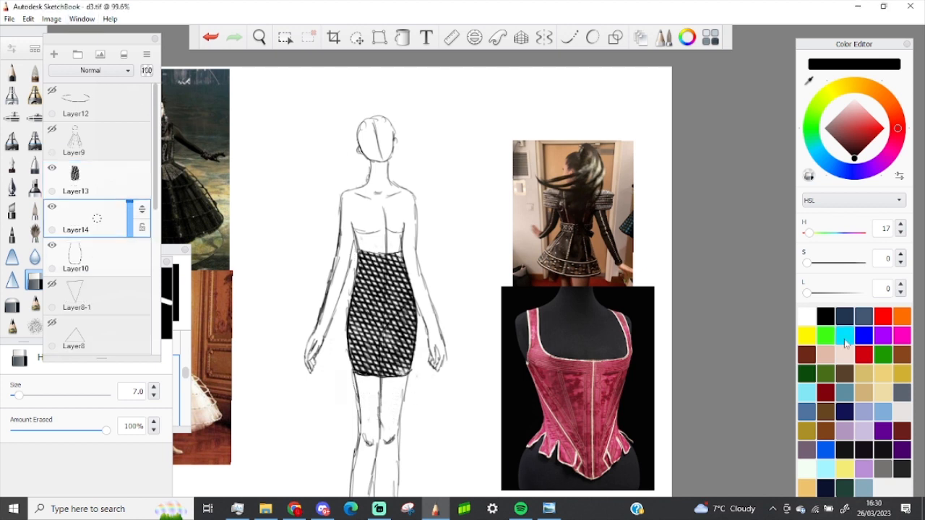
{"action": "left_click", "coordinate": [845, 335]}
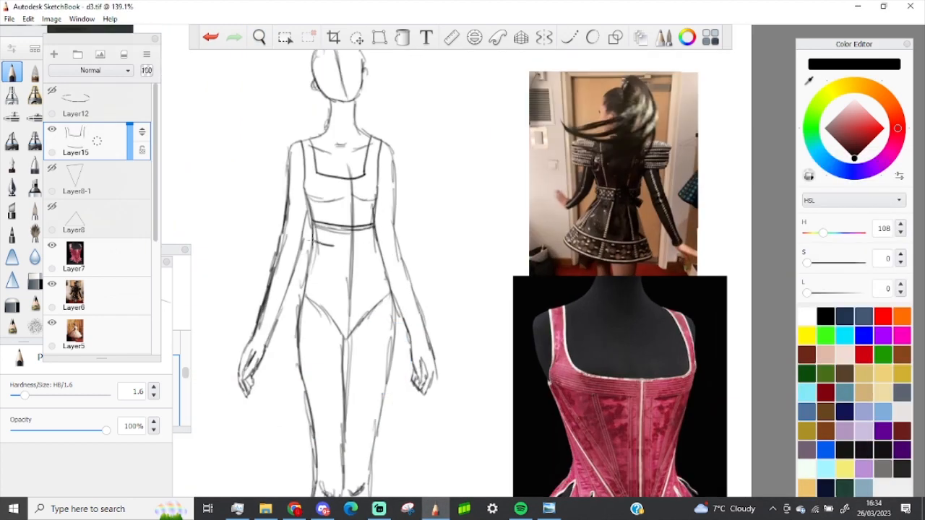
Draw a second waistband line, then the peplum and flared skirt outlines
{"action": "left_click_drag", "start_coordinate": [308, 249], "coordinate": [276, 372]}
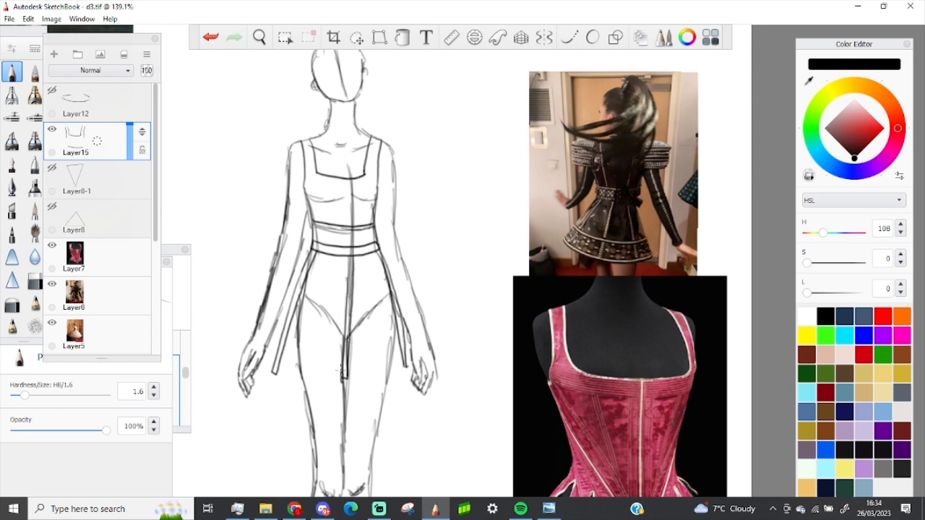
{"action": "left_click", "coordinate": [54, 54]}
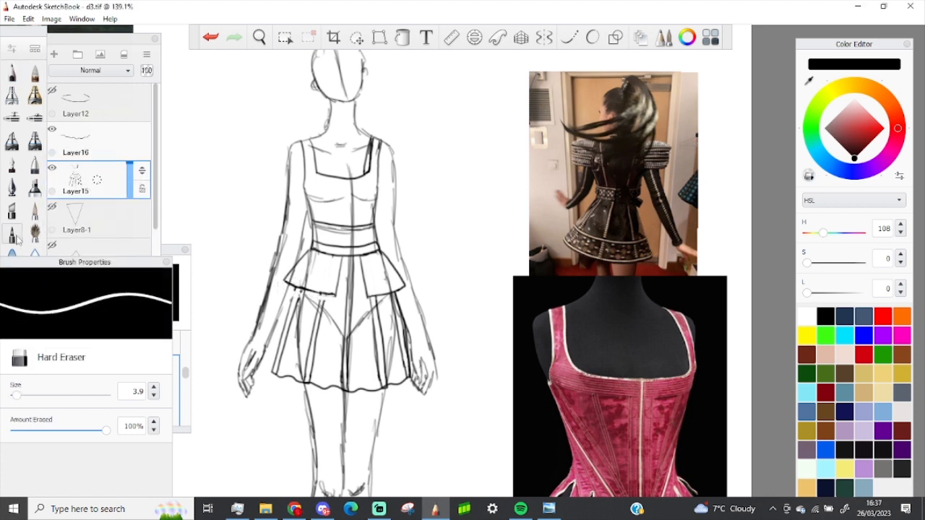
Erase overlapping guide lines around the skirt and peplum with the Hard Eraser
{"action": "left_click", "coordinate": [12, 71]}
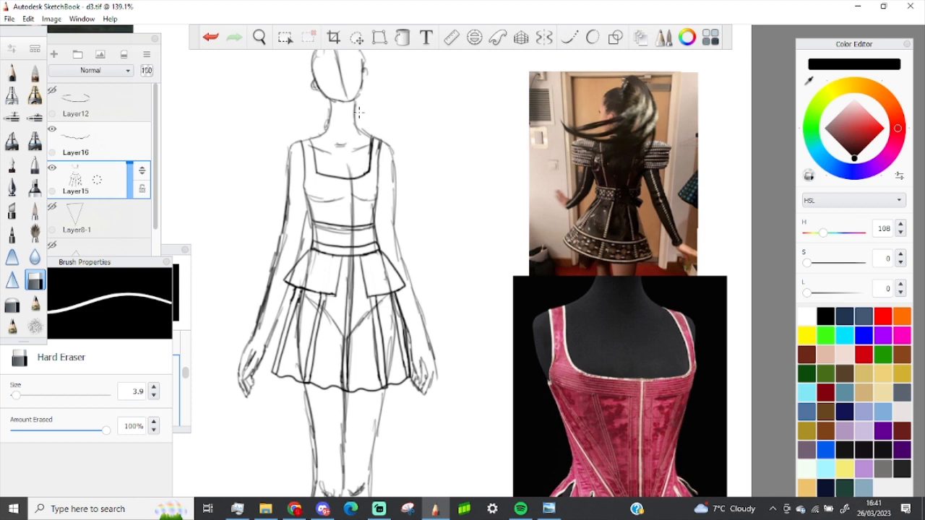
{"action": "mouse_move", "coordinate": [172, 188]}
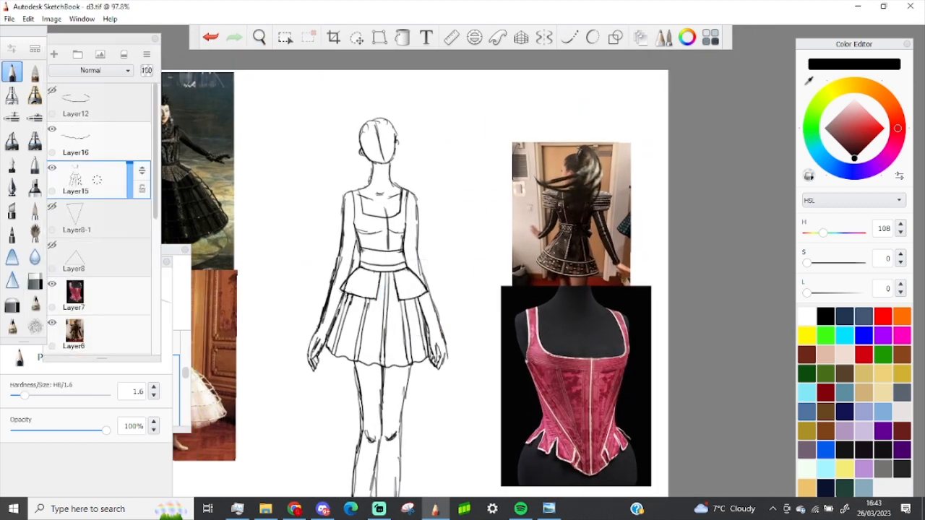
Draw vertical pleat strokes down the short skirt and zoom in on the dress
{"action": "left_click_drag", "start_coordinate": [333, 290], "coordinate": [394, 354]}
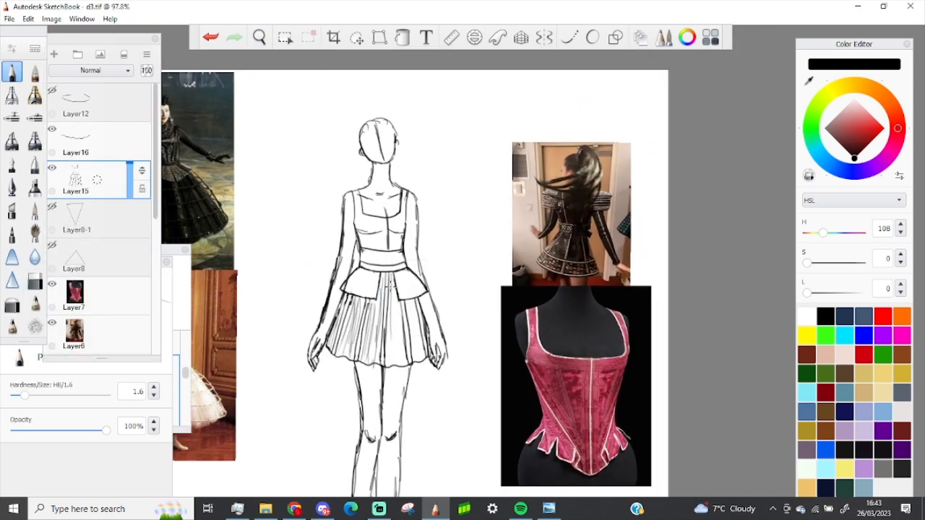
{"action": "left_click", "coordinate": [259, 37]}
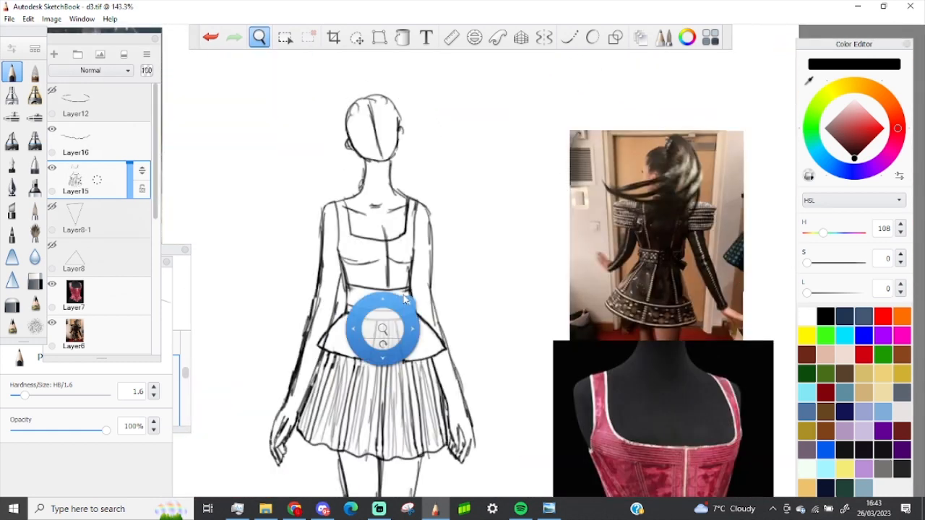
{"action": "left_click", "coordinate": [259, 37]}
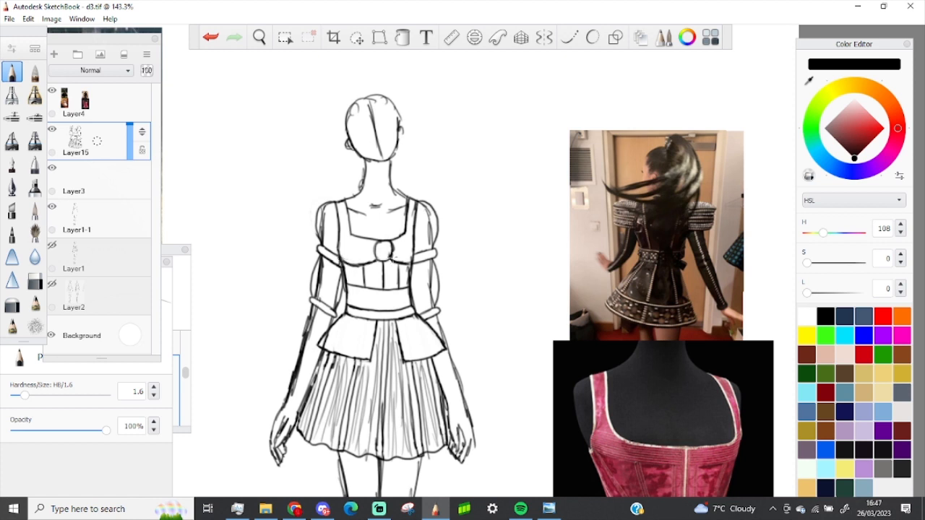
Draw curved gather strokes across the bust around the centre rosette on Layer15
{"action": "left_click_drag", "start_coordinate": [394, 239], "coordinate": [401, 271]}
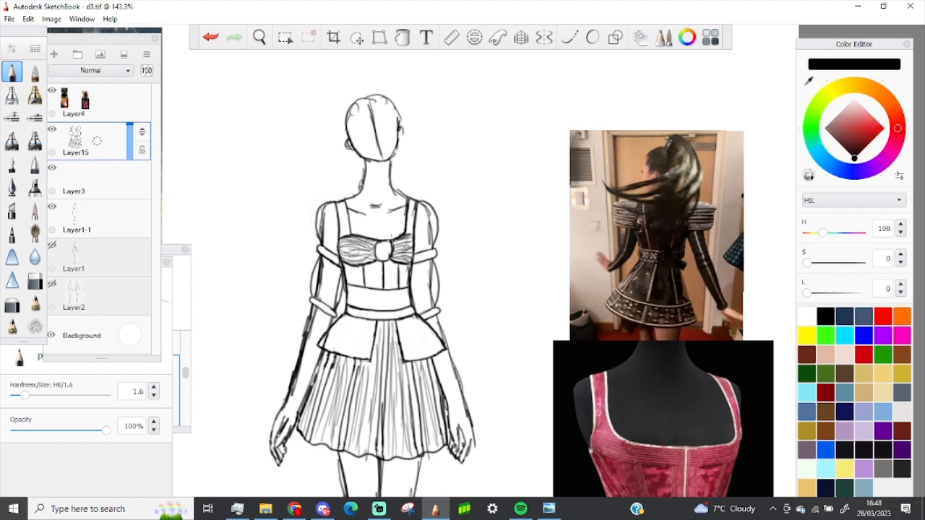
{"action": "left_click", "coordinate": [74, 191]}
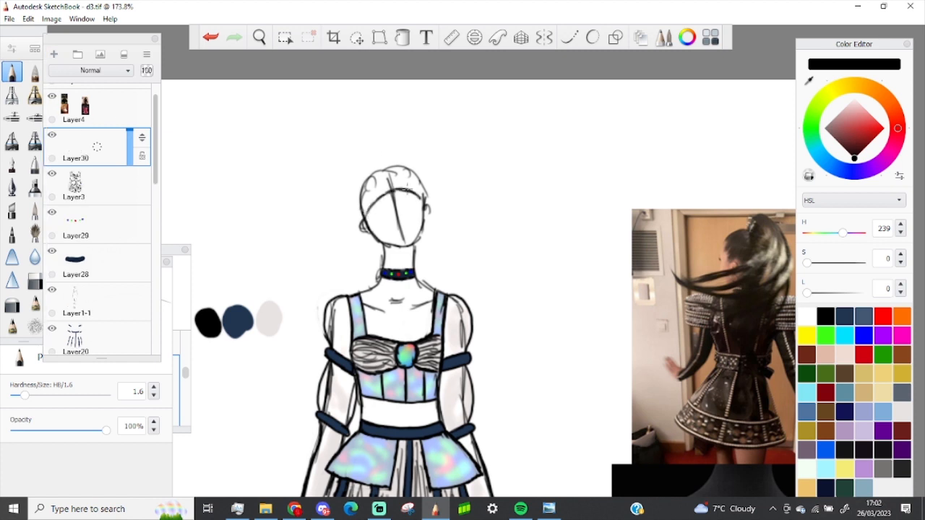
Clean lines around the head, add a hair layer and scale the ornament to 72%
{"action": "left_click", "coordinate": [34, 280]}
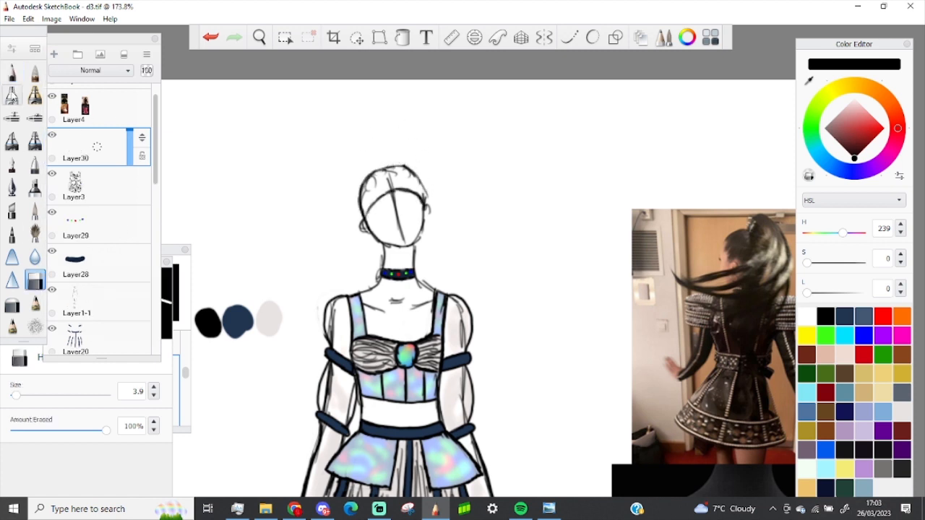
{"action": "left_click", "coordinate": [259, 37]}
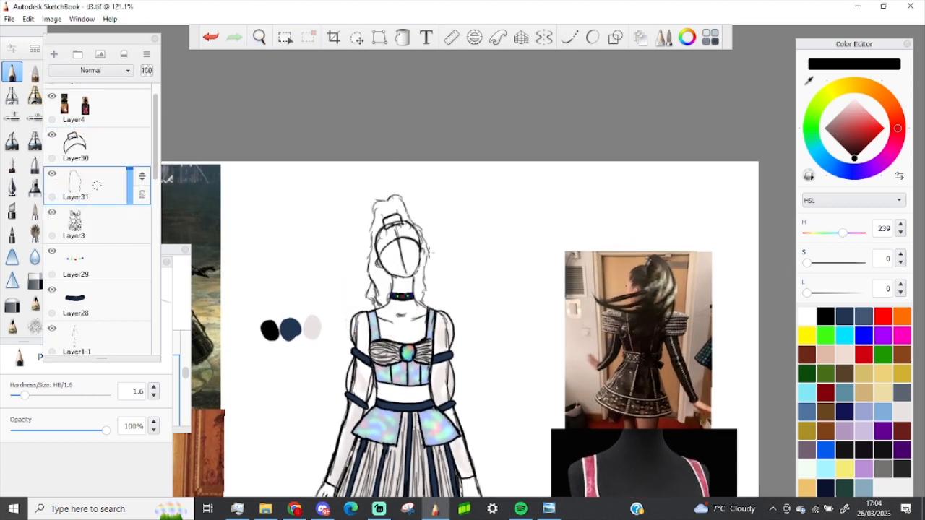
{"action": "left_click", "coordinate": [34, 281]}
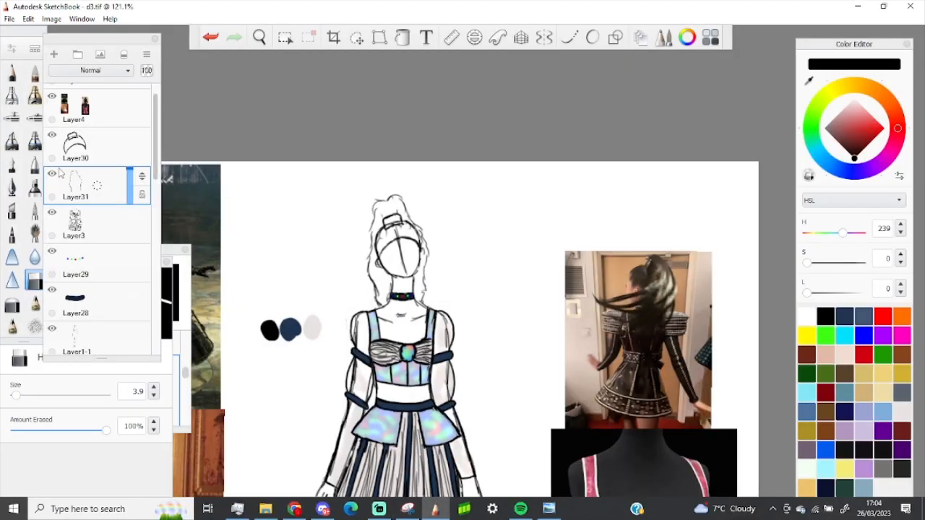
{"action": "left_click", "coordinate": [357, 37]}
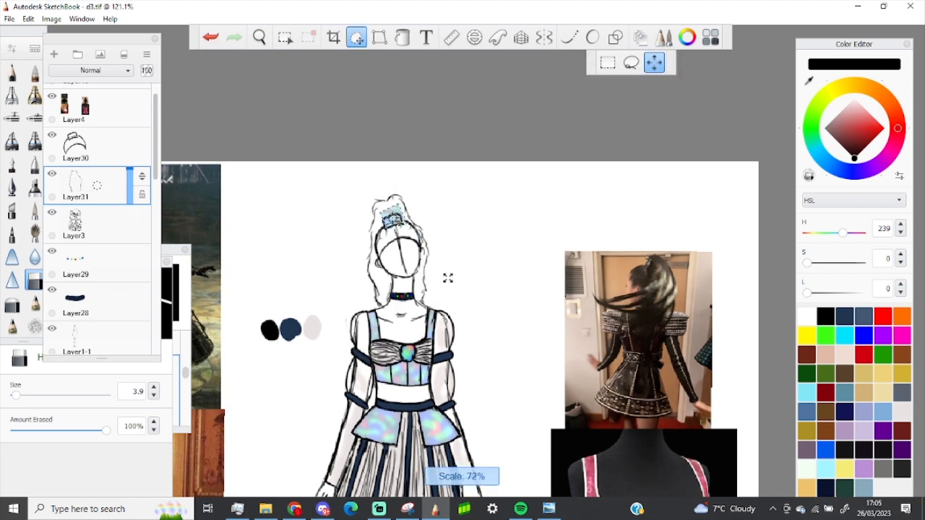